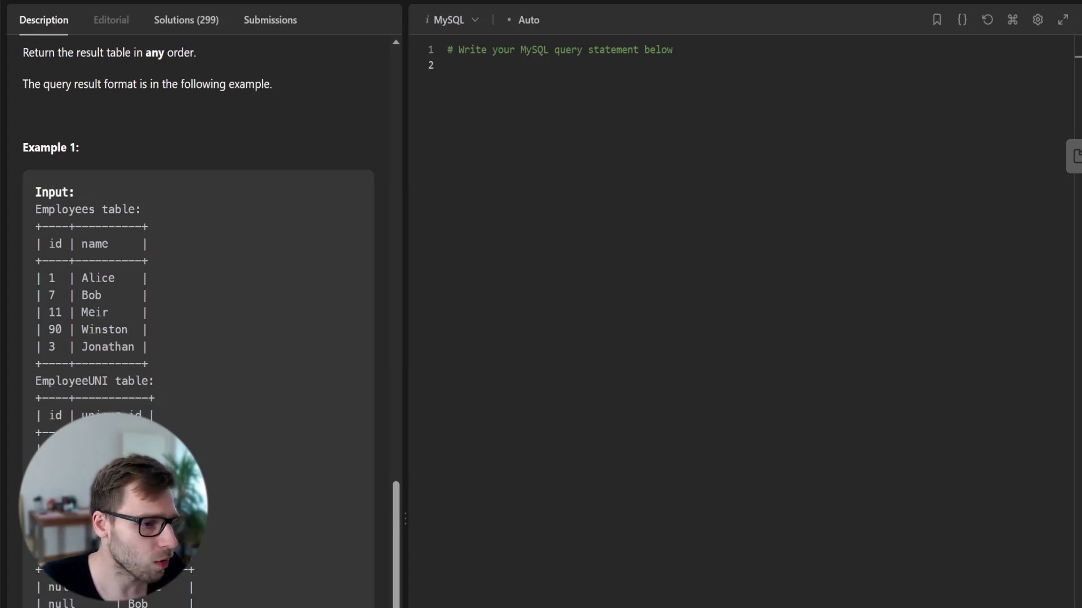
# - Review the problem 1378 description and focus the MySQL editor
pyautogui.scroll(3)
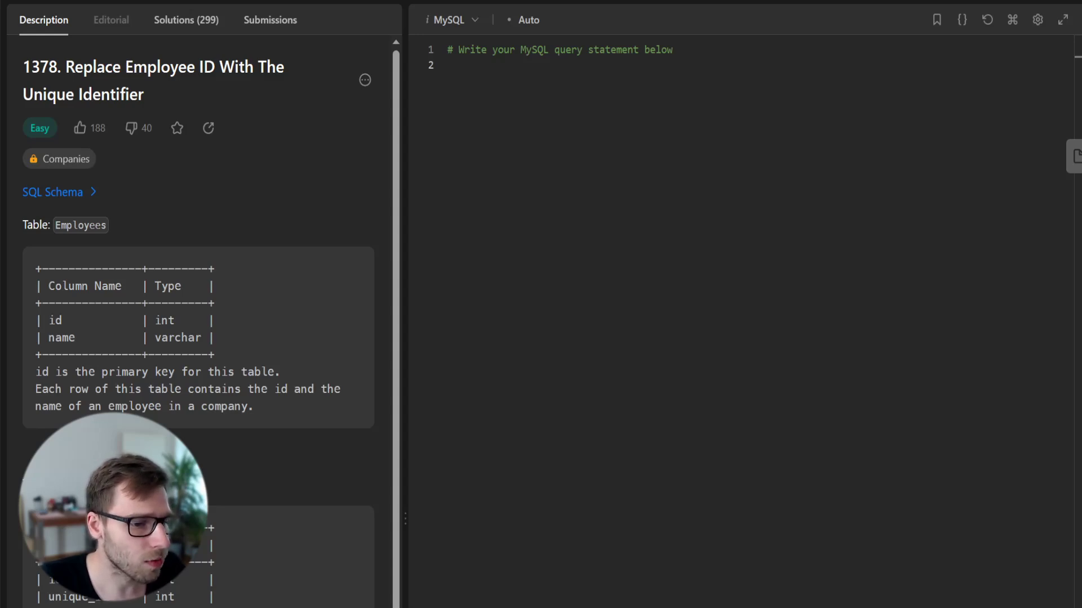
pyautogui.scroll(-3)
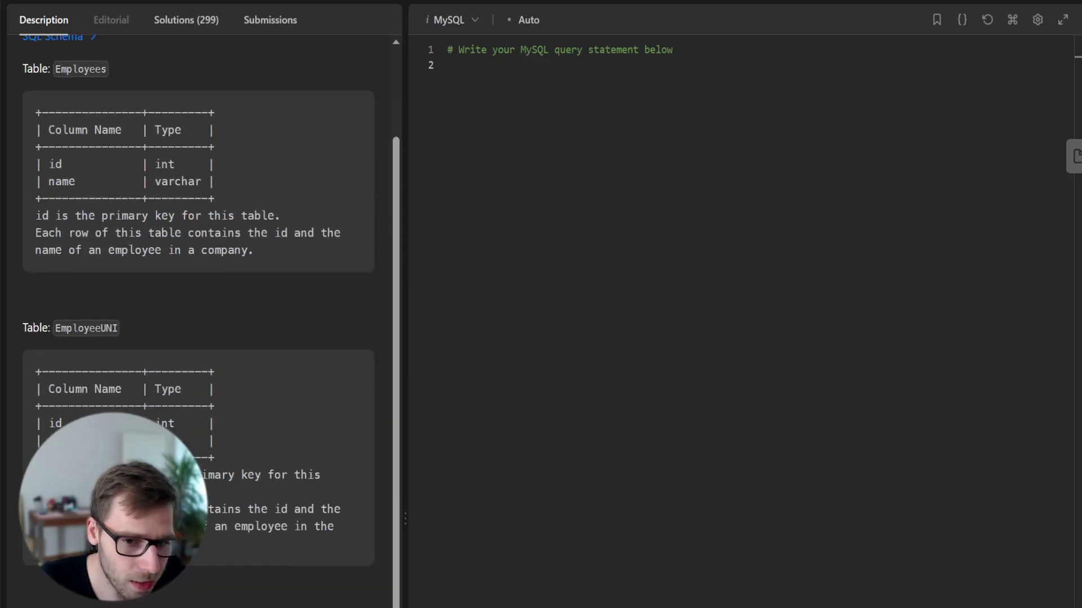
pyautogui.scroll(-3)
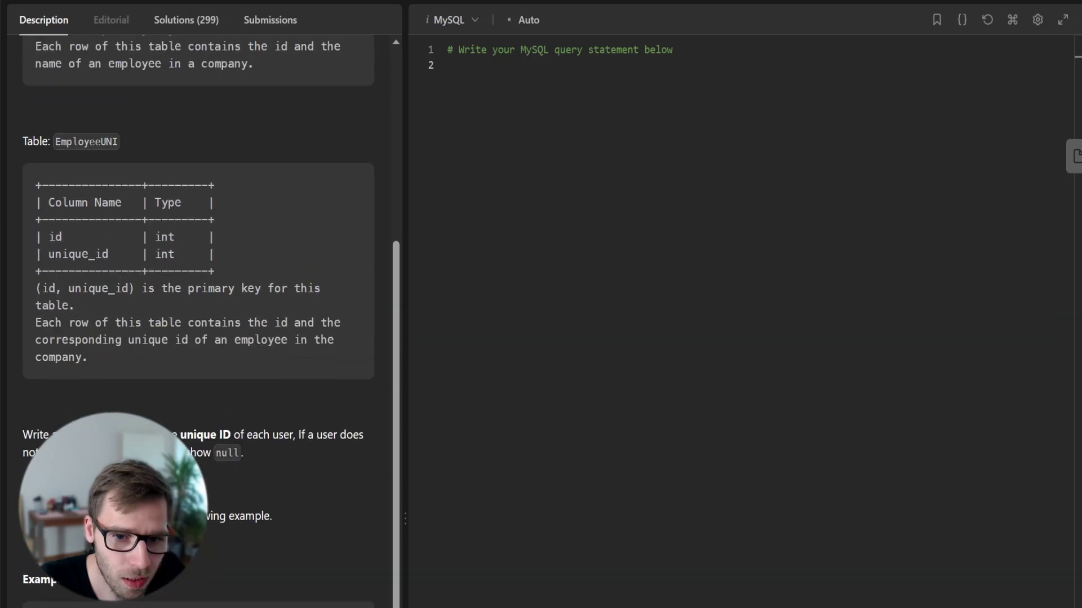
pyautogui.scroll(-3)
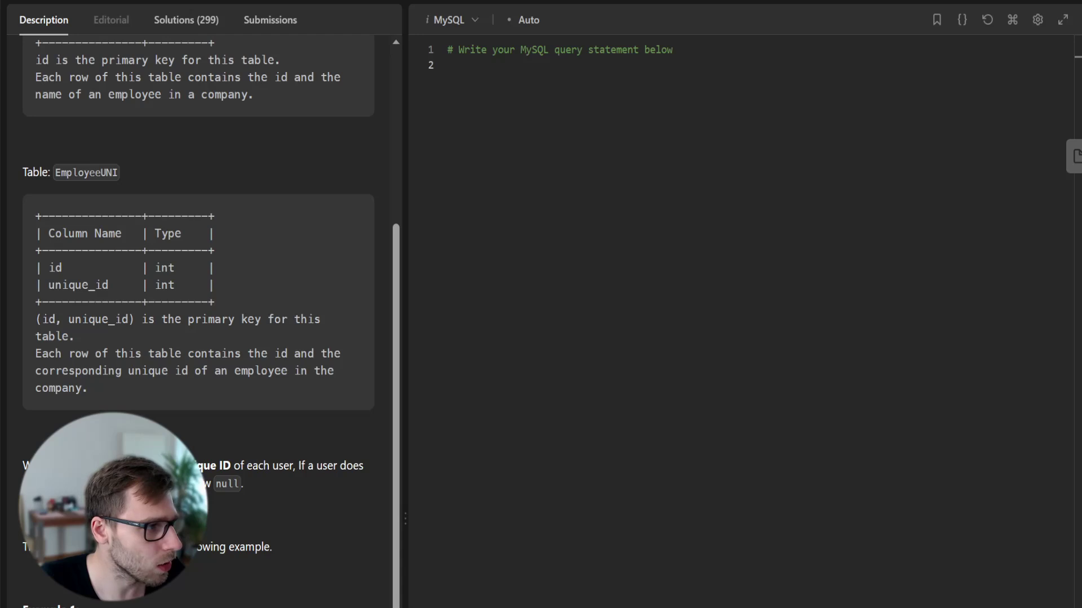
pyautogui.doubleClick(86, 173)
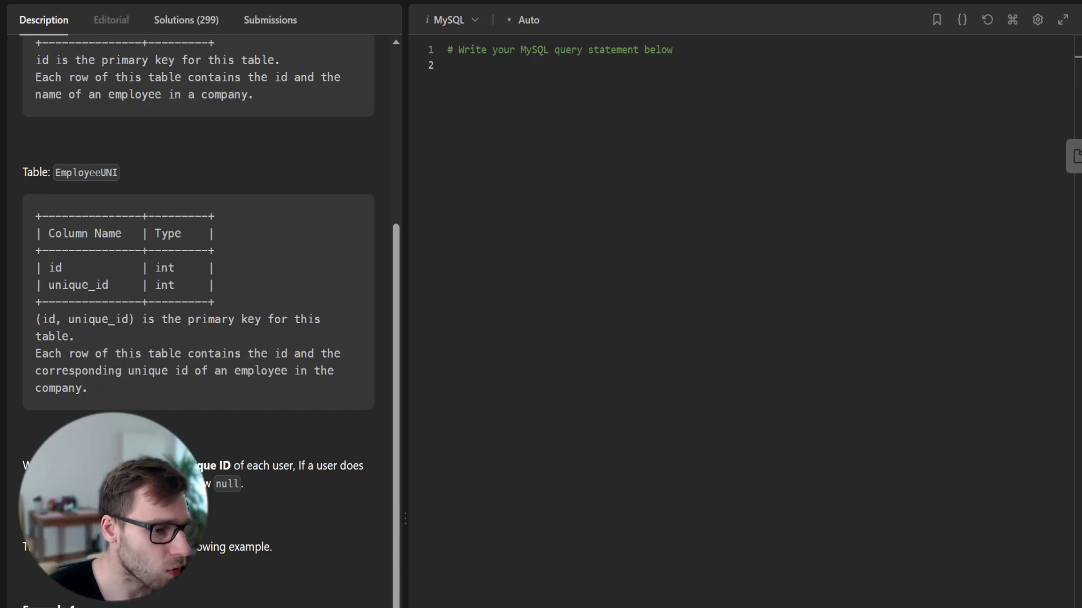
# - Write SELECT E.name, U.unique_id FROM Employees E LEFT JOIN EmployeeUNI U ON E.id = U.id;
pyautogui.write('SELECT E.name, U.')
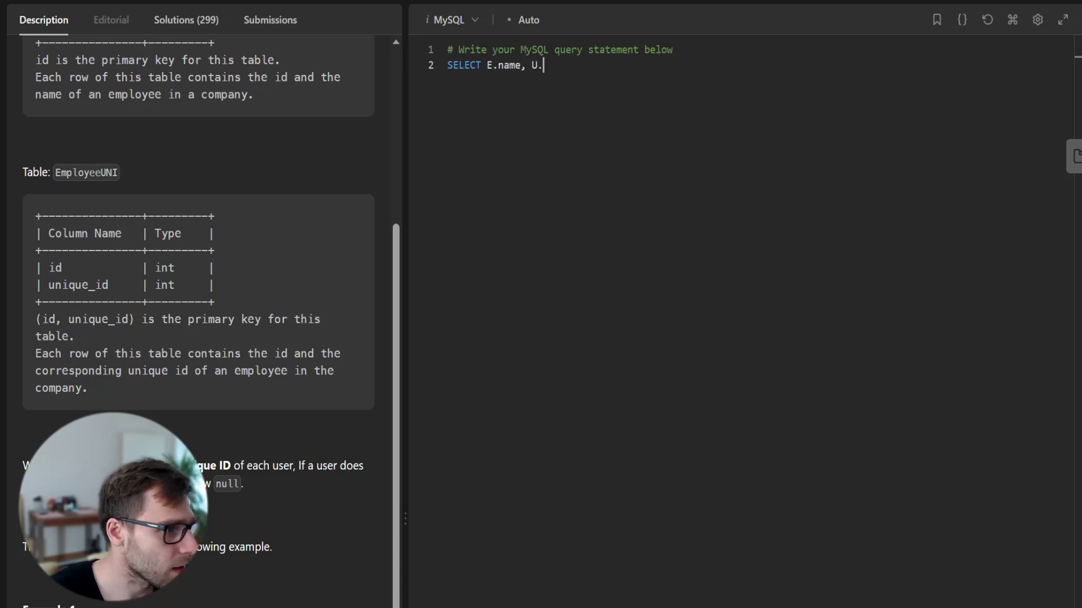
pyautogui.write('unique_id')
pyautogui.write('FROM Empl')
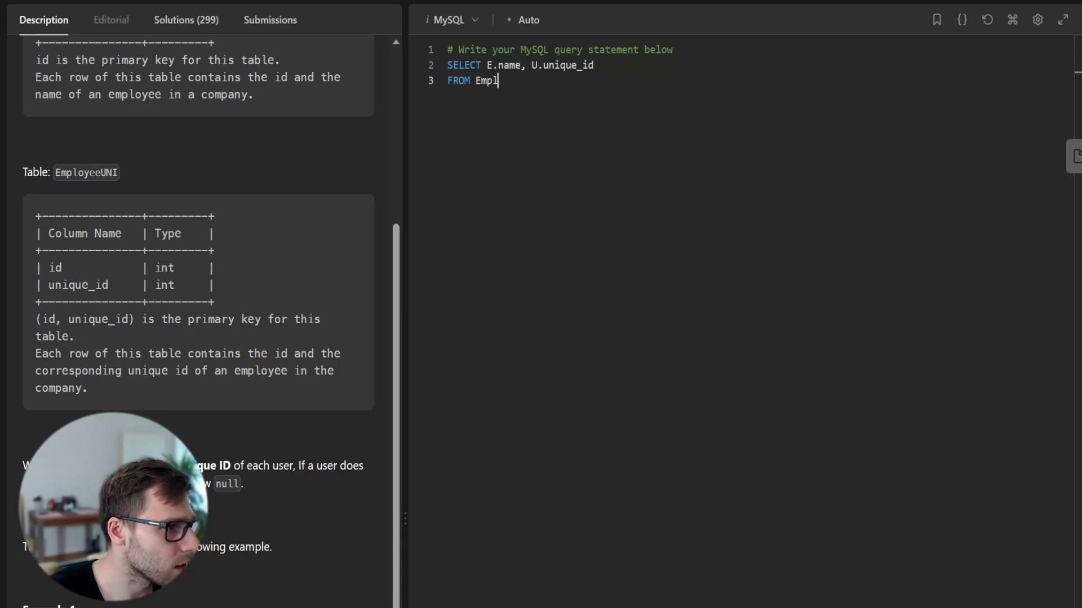
pyautogui.write('oyees E')
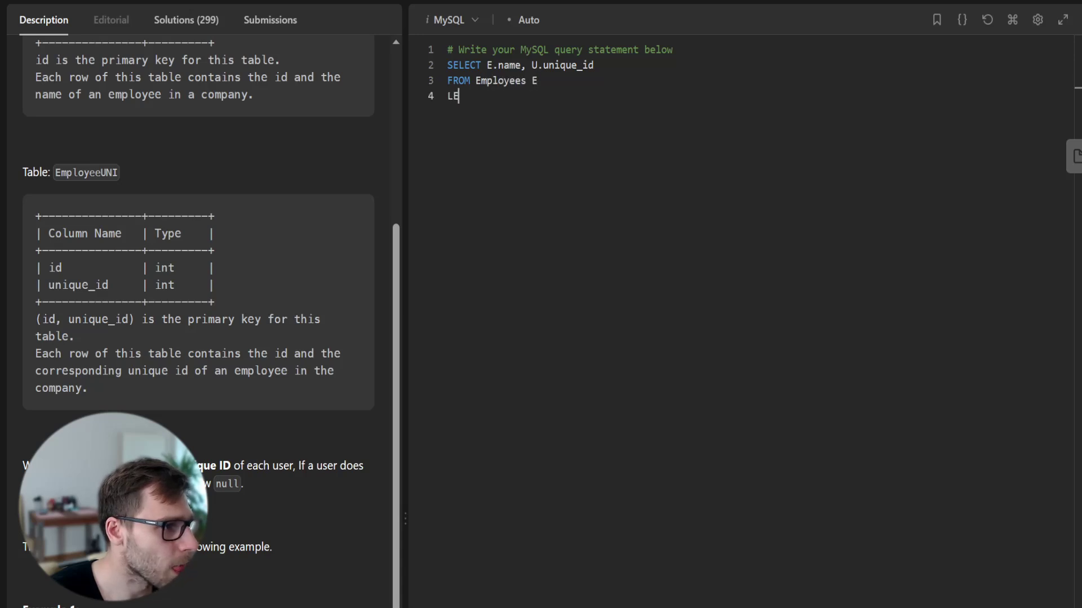
pyautogui.write('FT JOIN E')
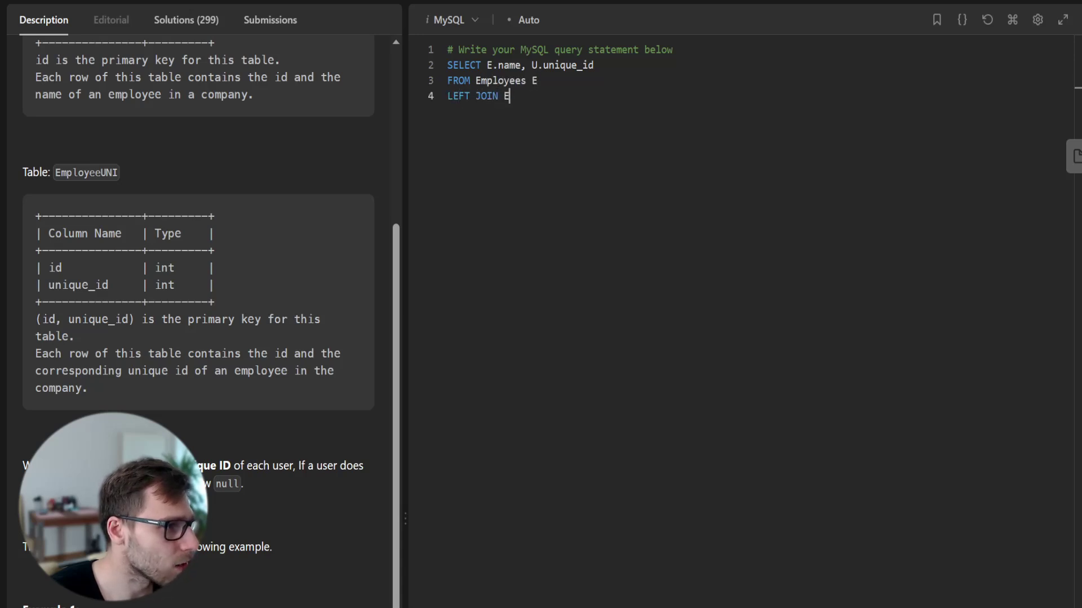
pyautogui.write('mployeeUNI U')
pyautogui.write('ON E.')
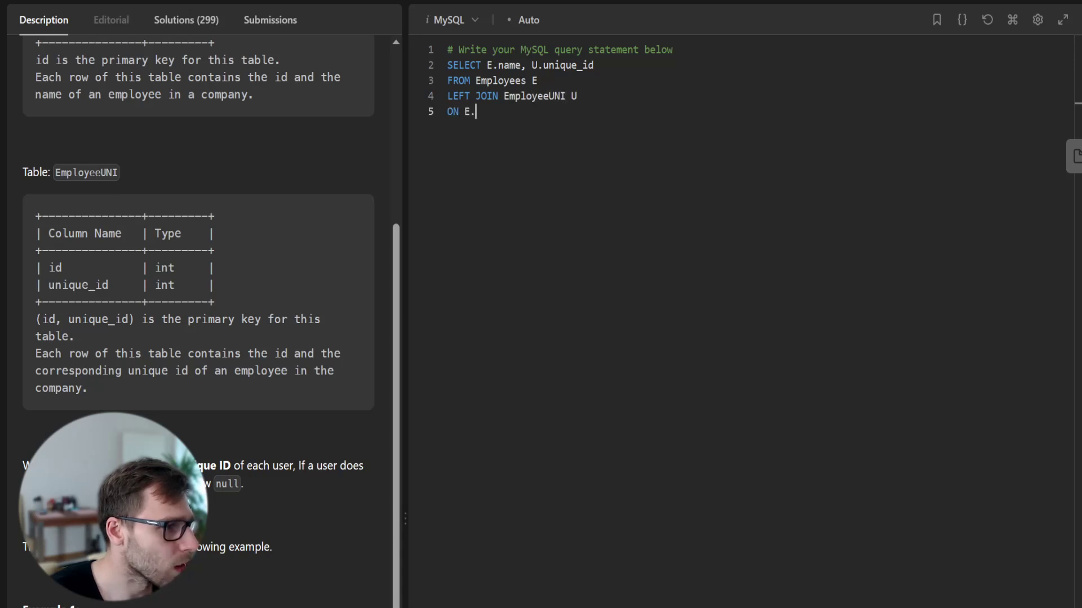
pyautogui.write('id = U.id;')
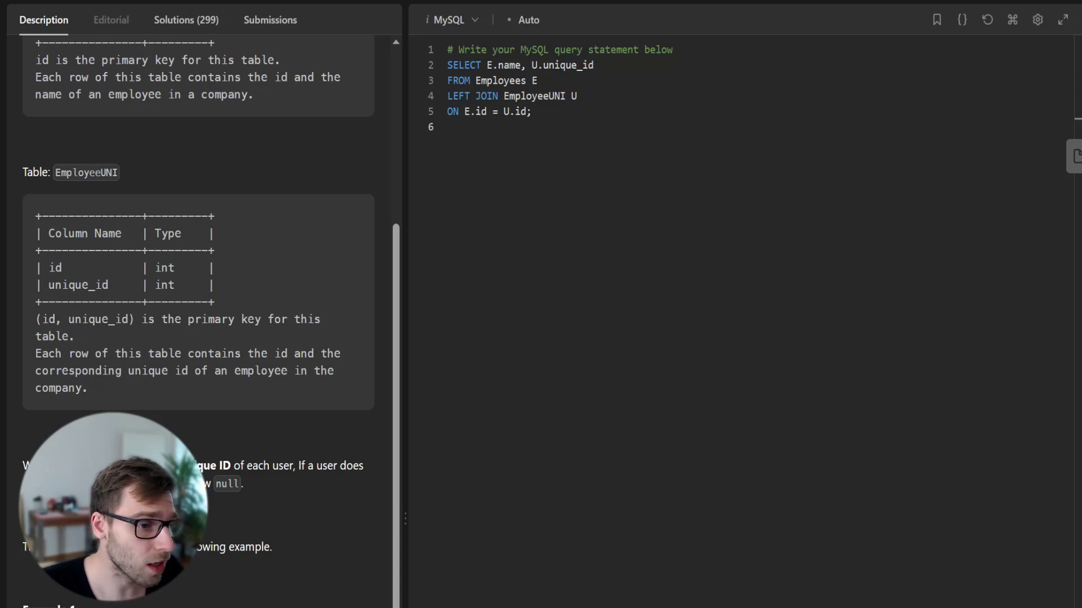
pyautogui.click(1034, 19)
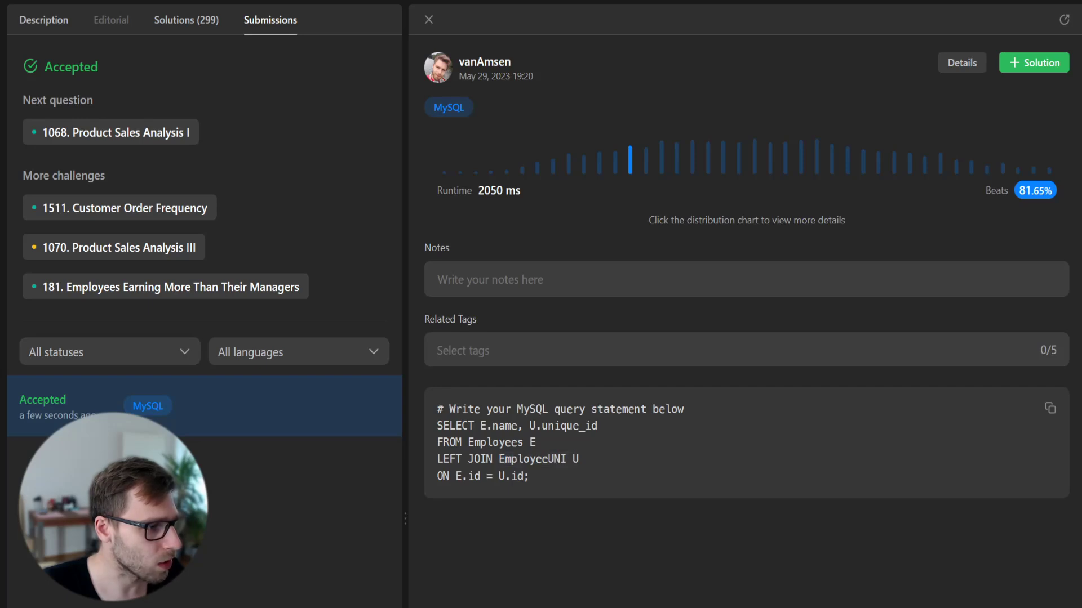
pyautogui.doubleClick(550, 426)
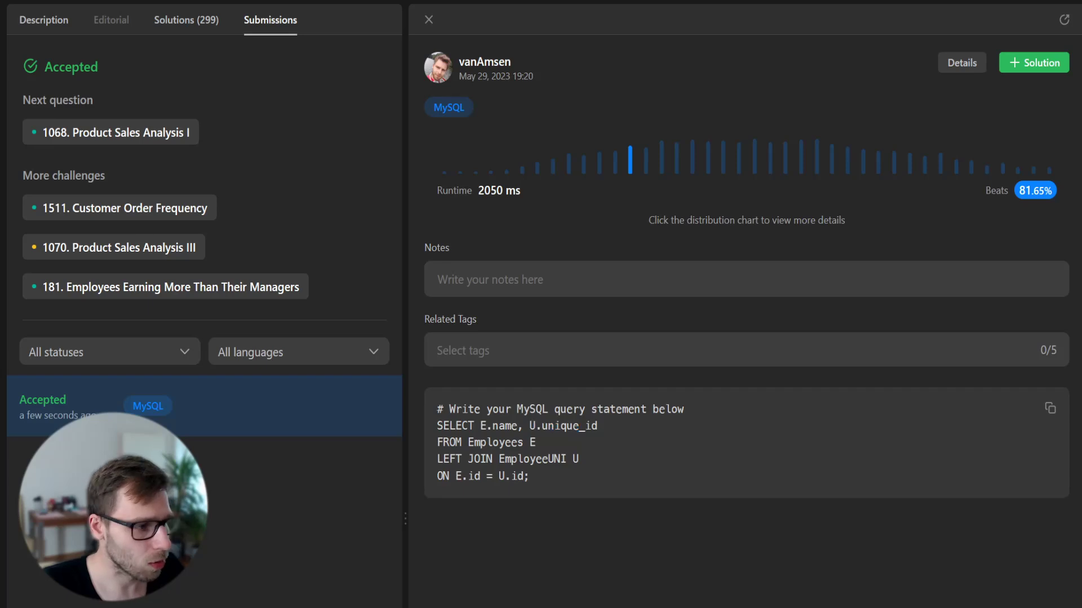
pyautogui.doubleClick(532, 459)
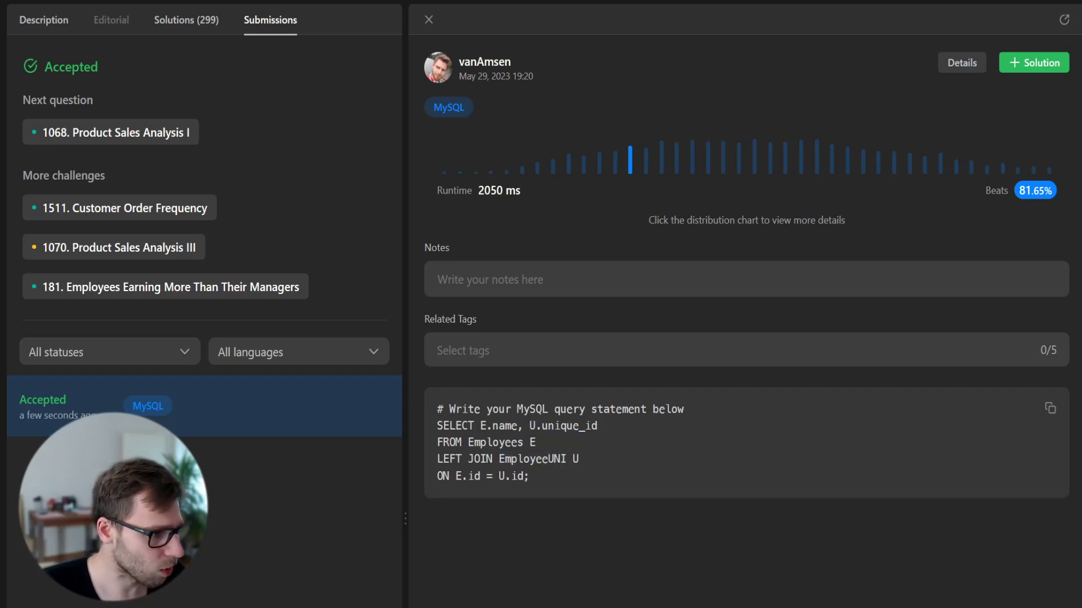
pyautogui.doubleClick(492, 476)
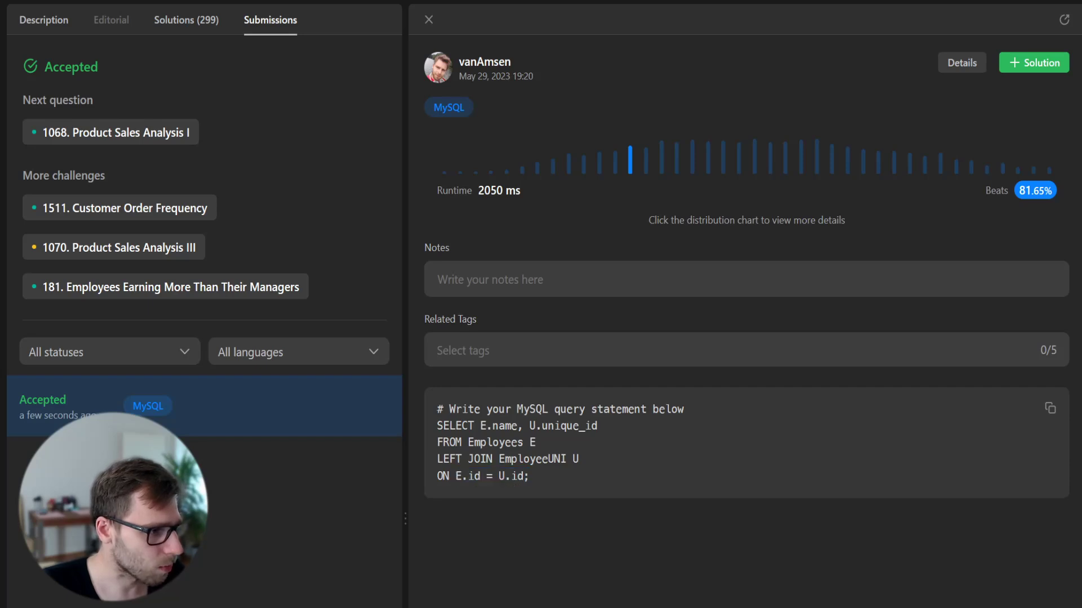
pyautogui.doubleClick(459, 476)
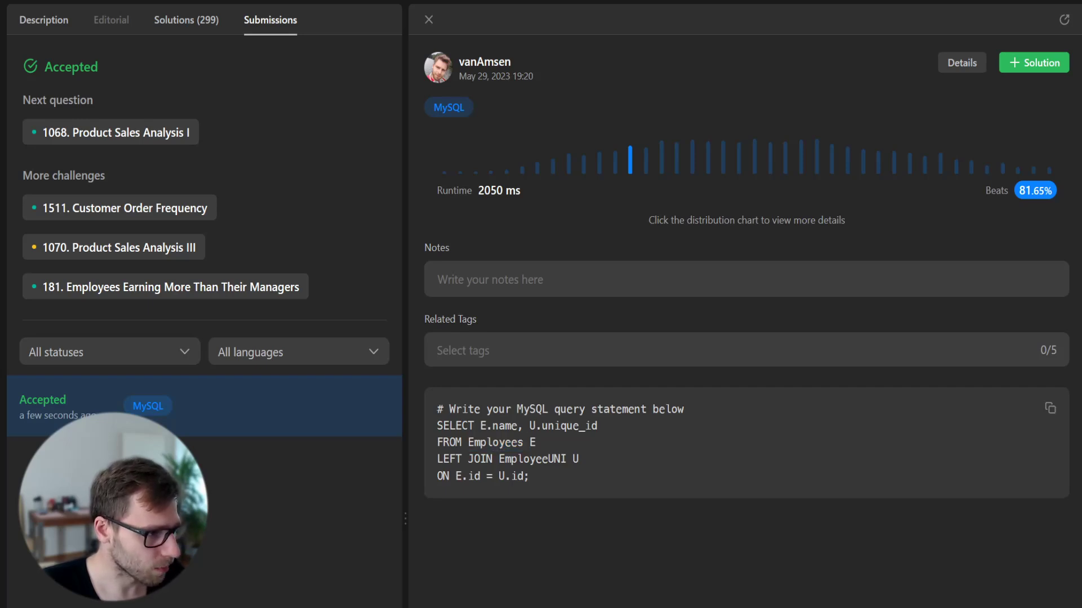
pyautogui.doubleClick(496, 442)
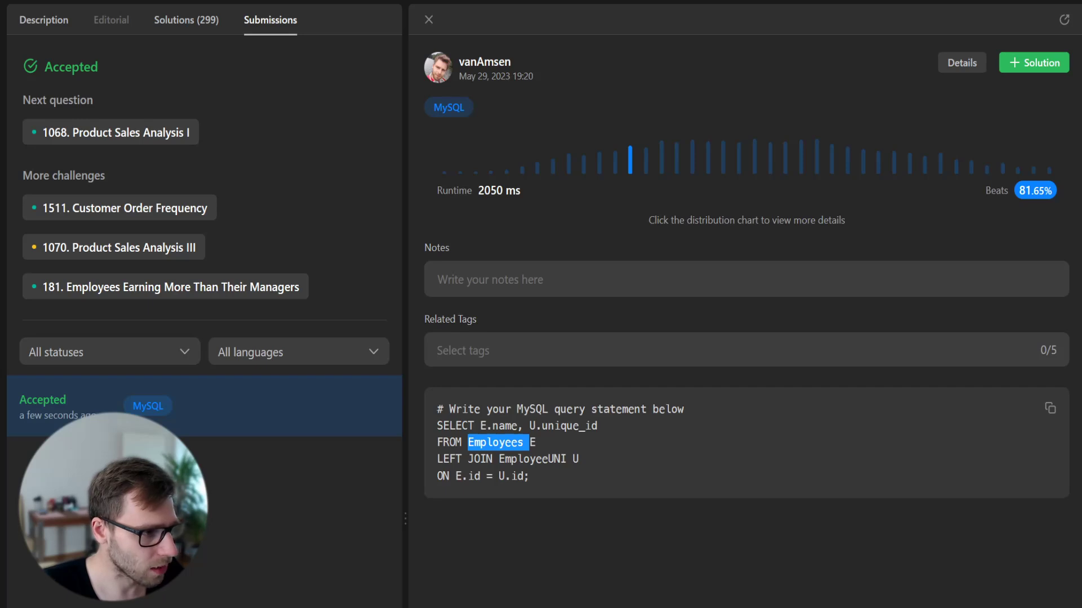